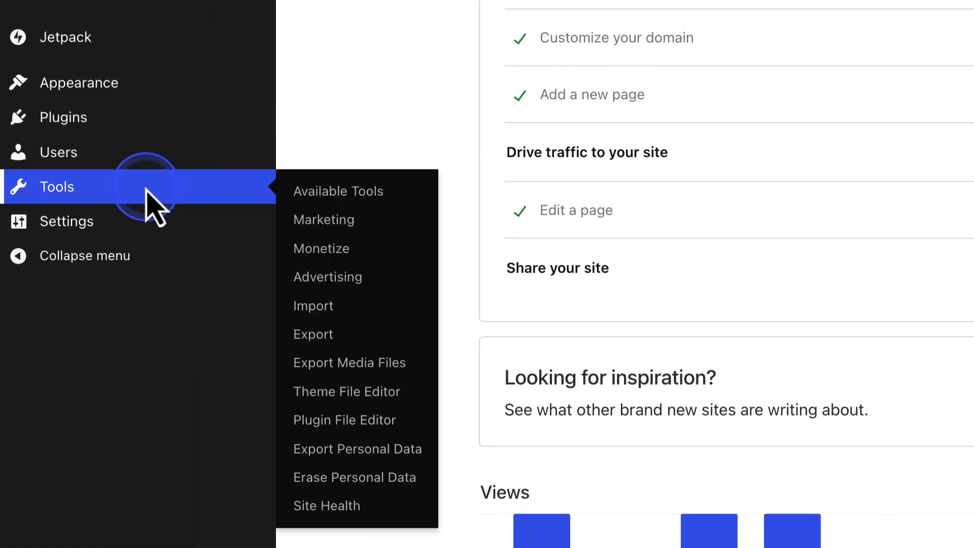
{"action": "mouse_move", "coordinate": [287, 331]}
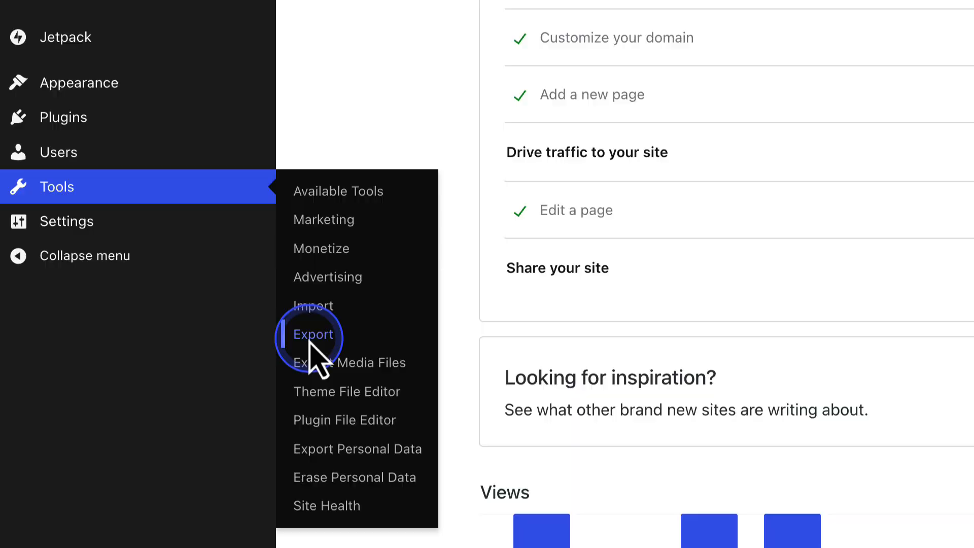
Request a downloadable export file of all site content from Tools > Export.
{"action": "left_click", "coordinate": [312, 335]}
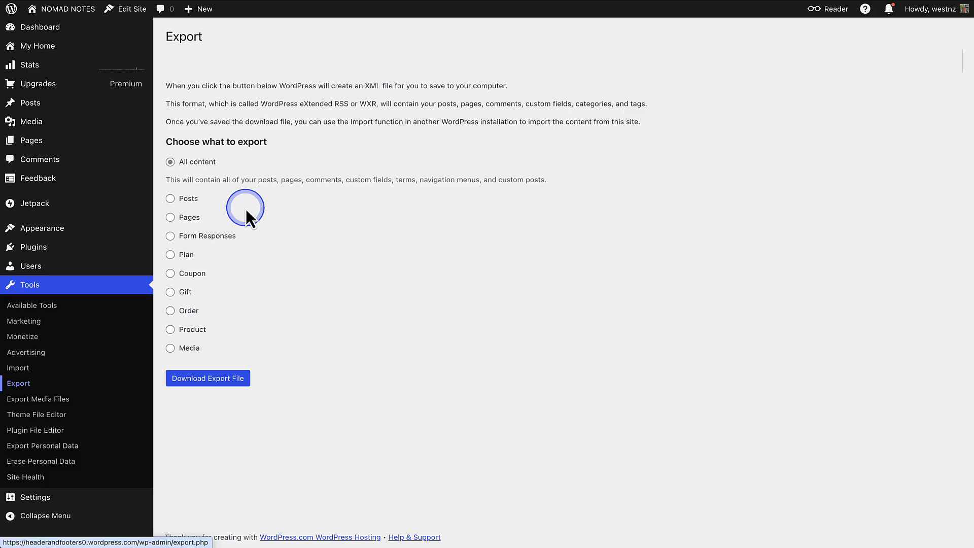
{"action": "mouse_move", "coordinate": [210, 379]}
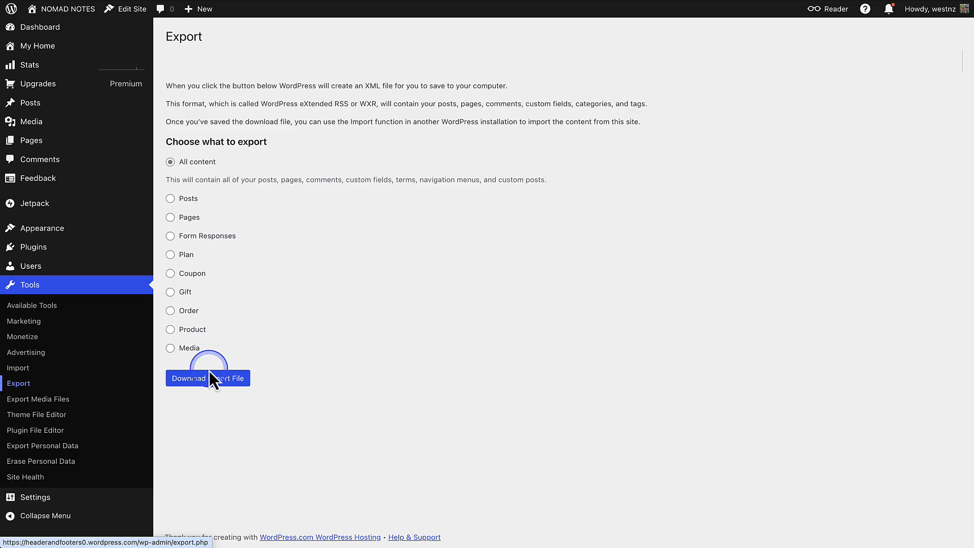
{"action": "left_click", "coordinate": [207, 378]}
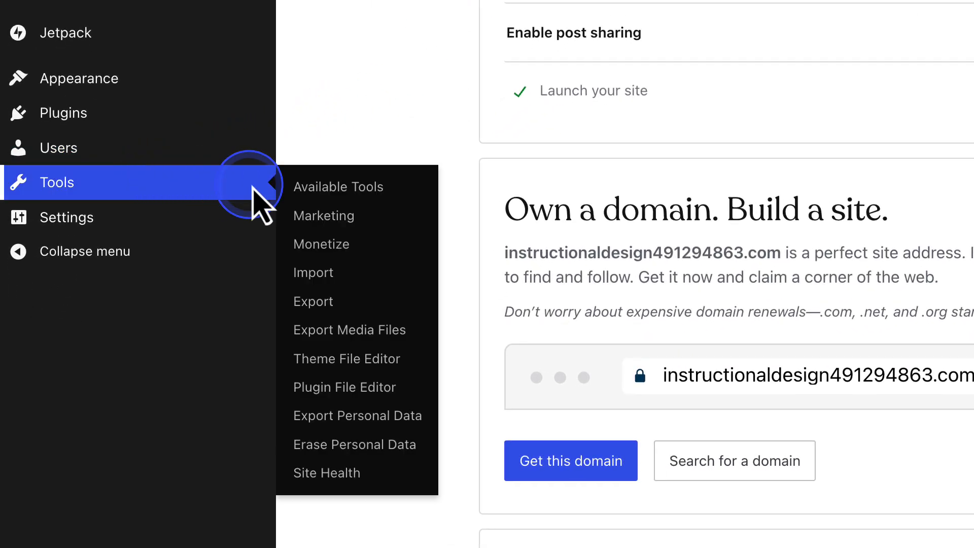
{"action": "mouse_move", "coordinate": [314, 287]}
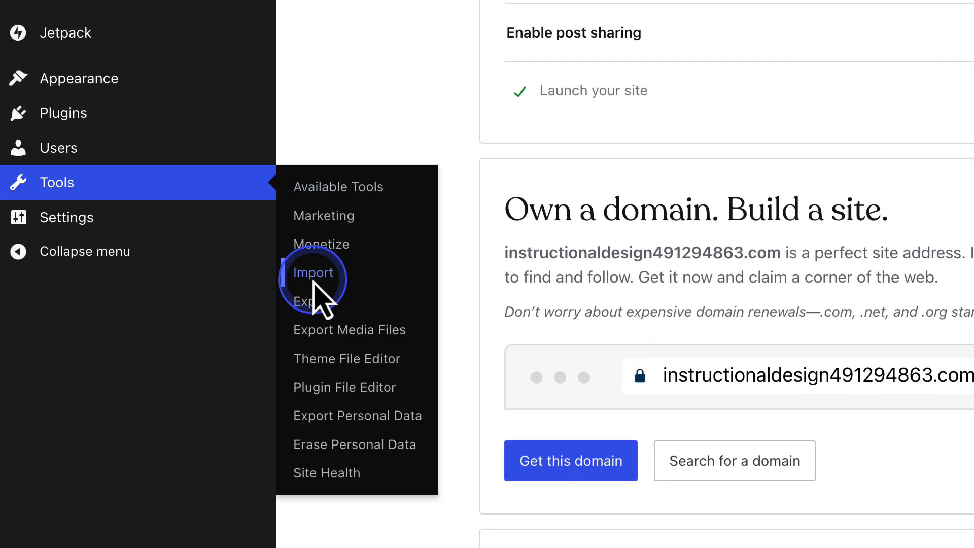
Start the import flow and choose Migrate site on the 'What do you want to do?' page.
{"action": "left_click", "coordinate": [312, 272]}
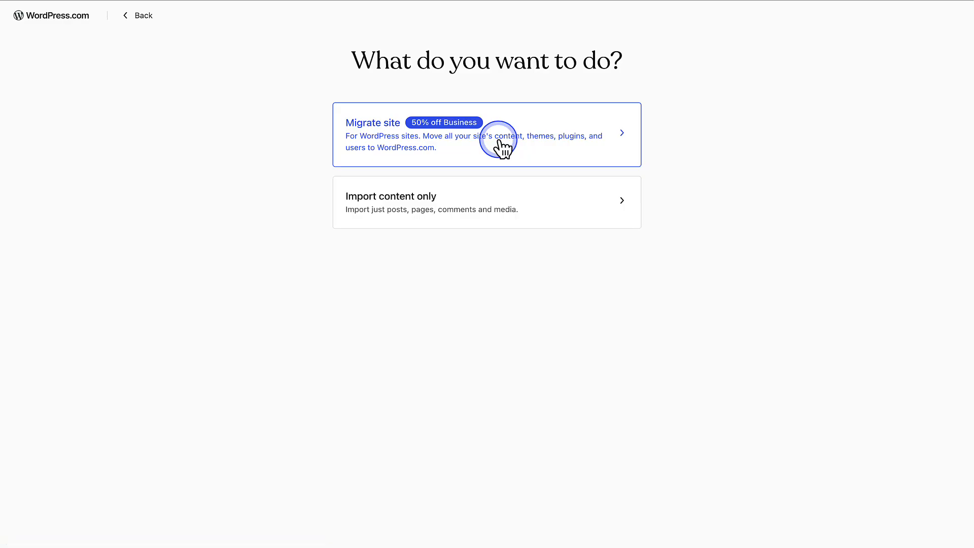
{"action": "left_click", "coordinate": [501, 146]}
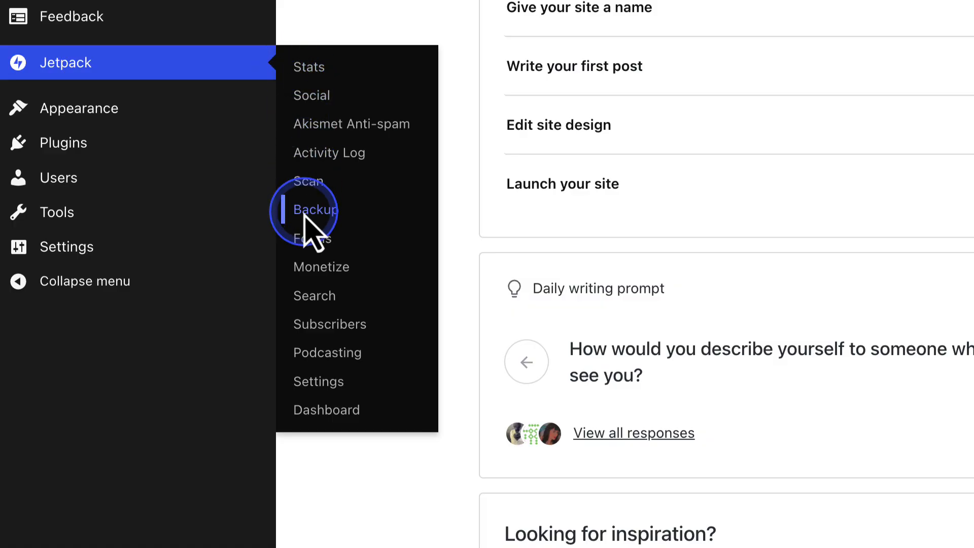
Create a downloadable file of the latest Jetpack backup and download the 74 MB archive.
{"action": "left_click", "coordinate": [315, 210]}
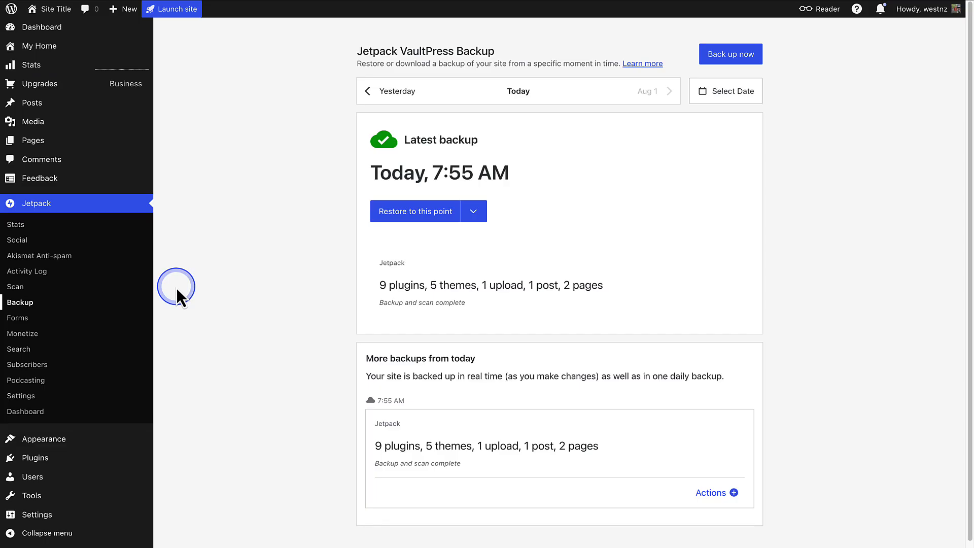
{"action": "left_click", "coordinate": [487, 211]}
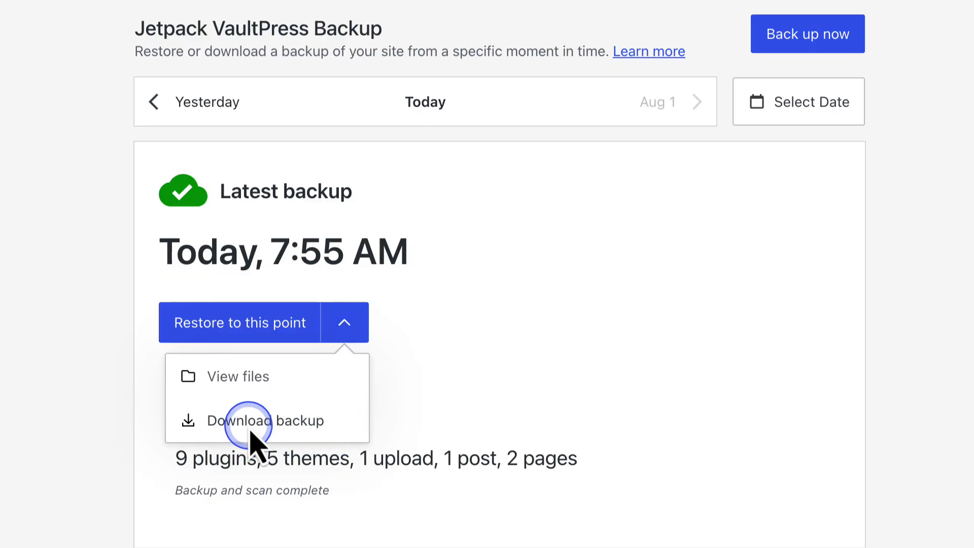
{"action": "left_click", "coordinate": [250, 421]}
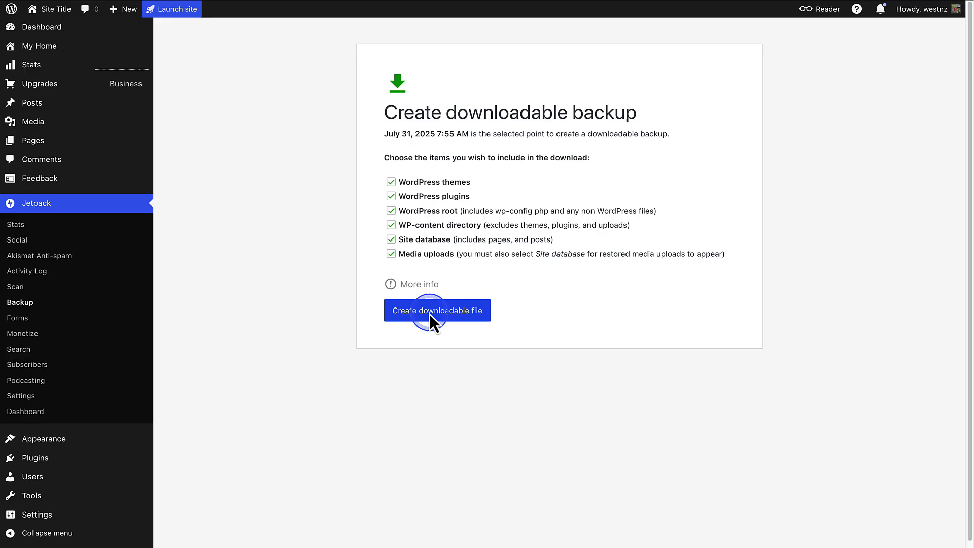
{"action": "left_click", "coordinate": [438, 310]}
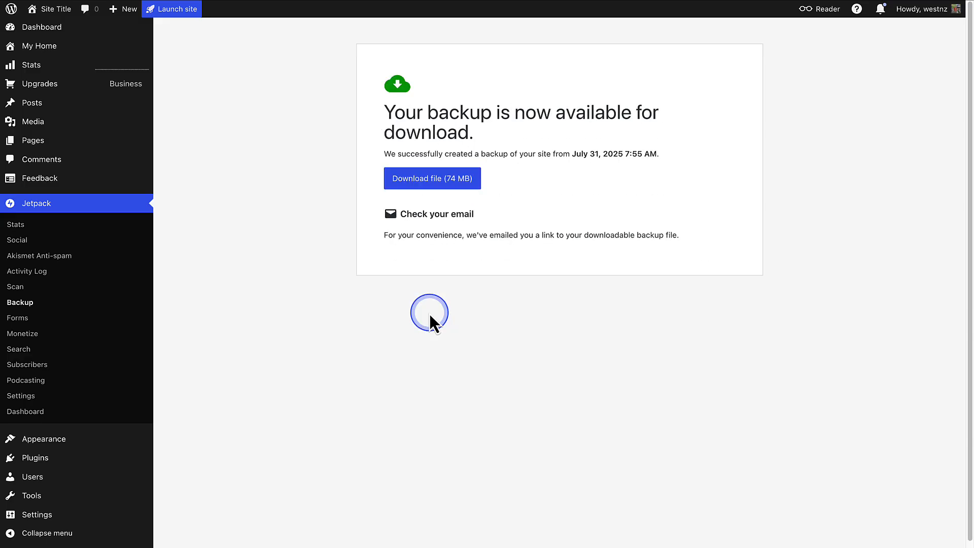
{"action": "left_click", "coordinate": [432, 178]}
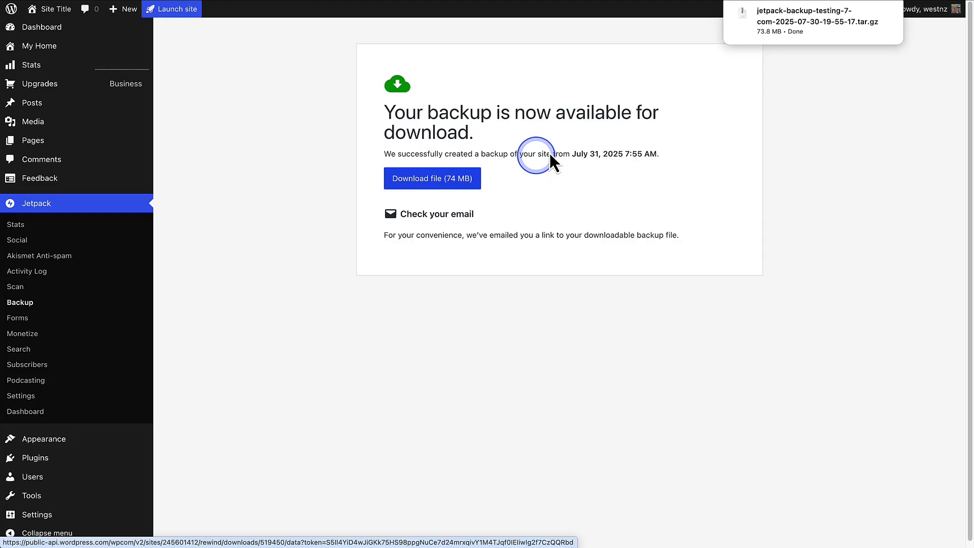
{"action": "mouse_move", "coordinate": [737, 52]}
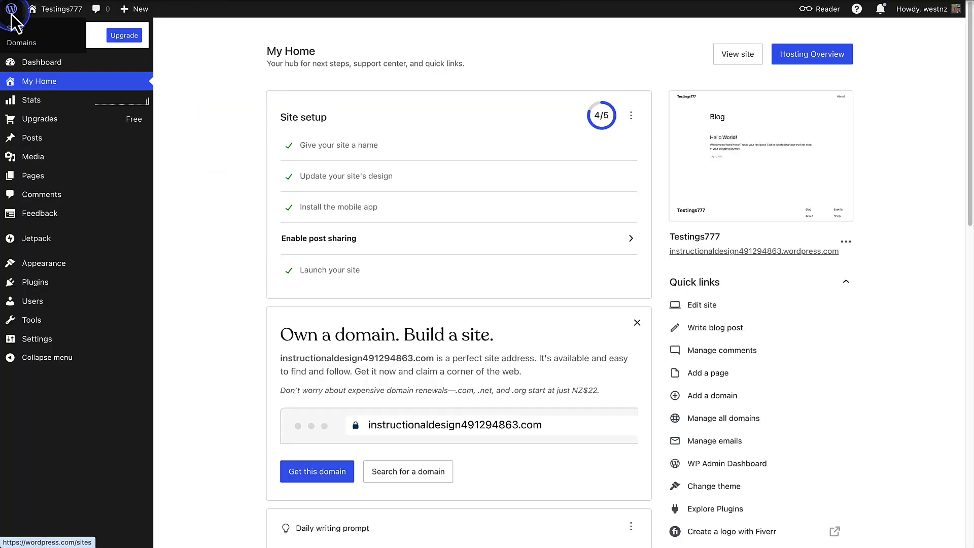
From the sites list, reach the Testings777 settings with the Danger zone section in view.
{"action": "left_click", "coordinate": [14, 8]}
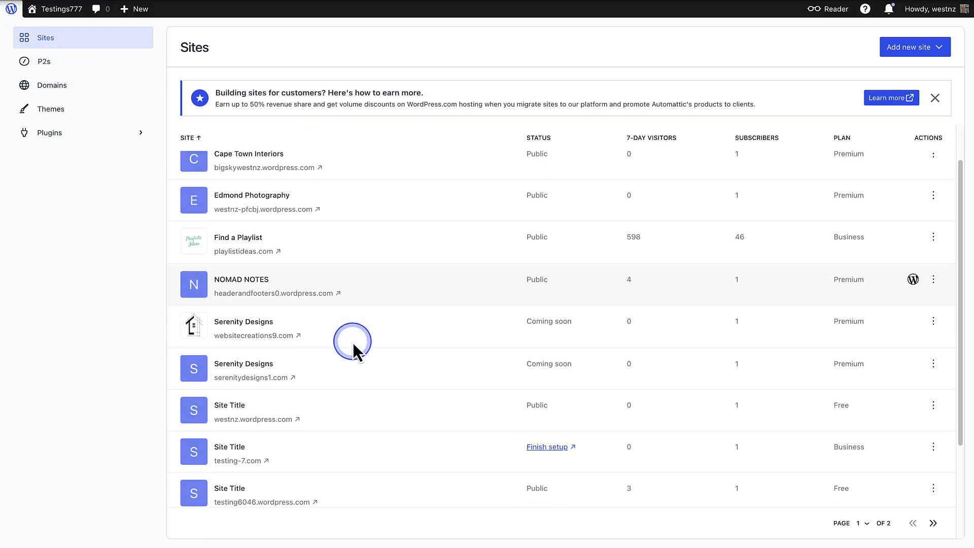
{"action": "scroll", "scroll_direction": "down", "scroll_amount": 3}
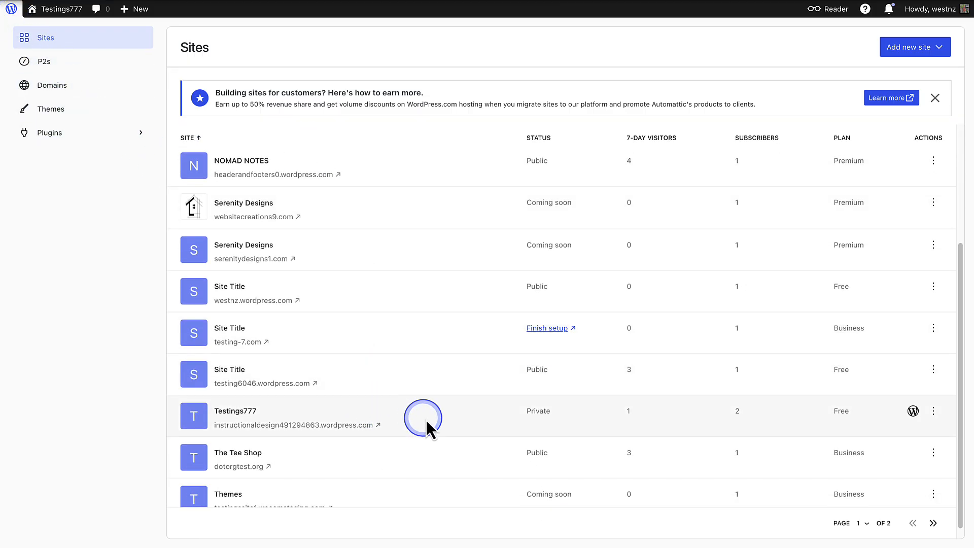
{"action": "mouse_move", "coordinate": [934, 411]}
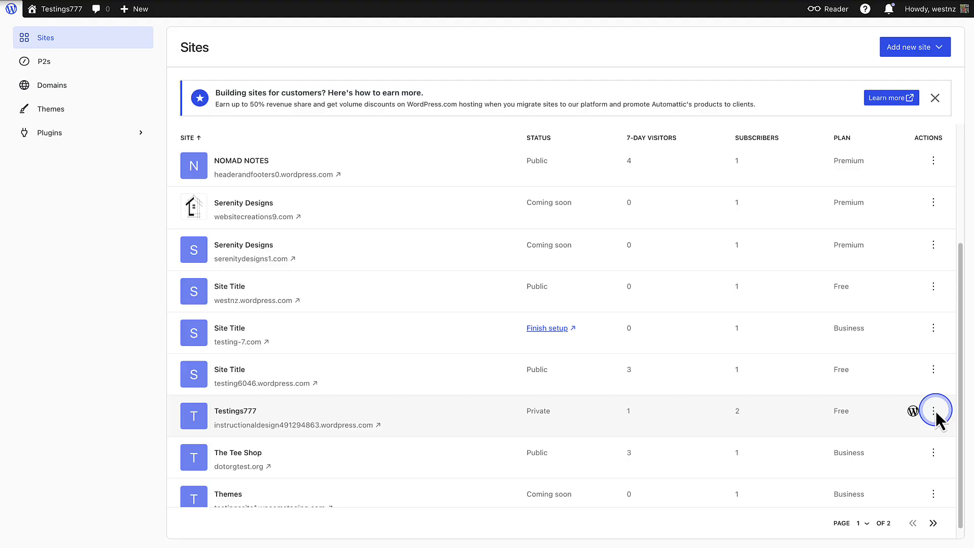
{"action": "left_click", "coordinate": [933, 411]}
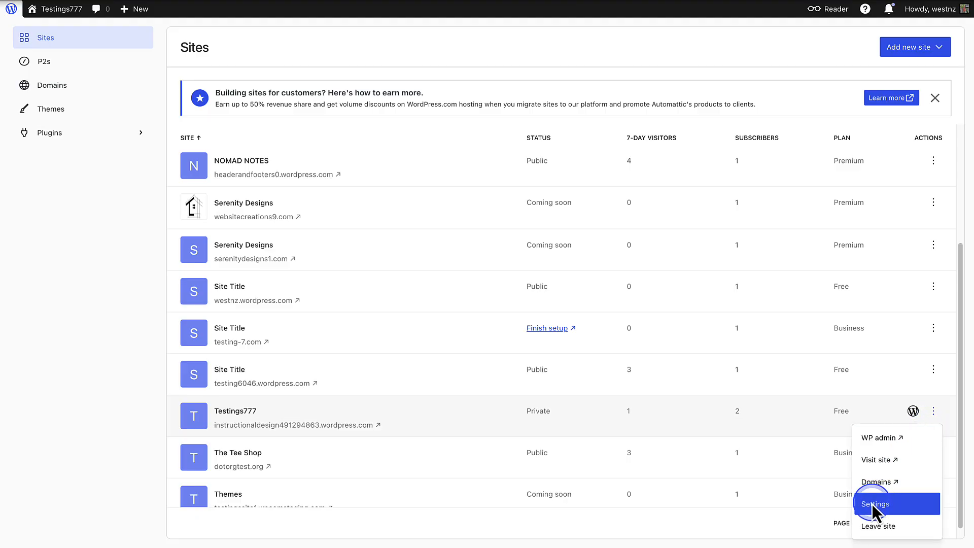
{"action": "left_click", "coordinate": [875, 503]}
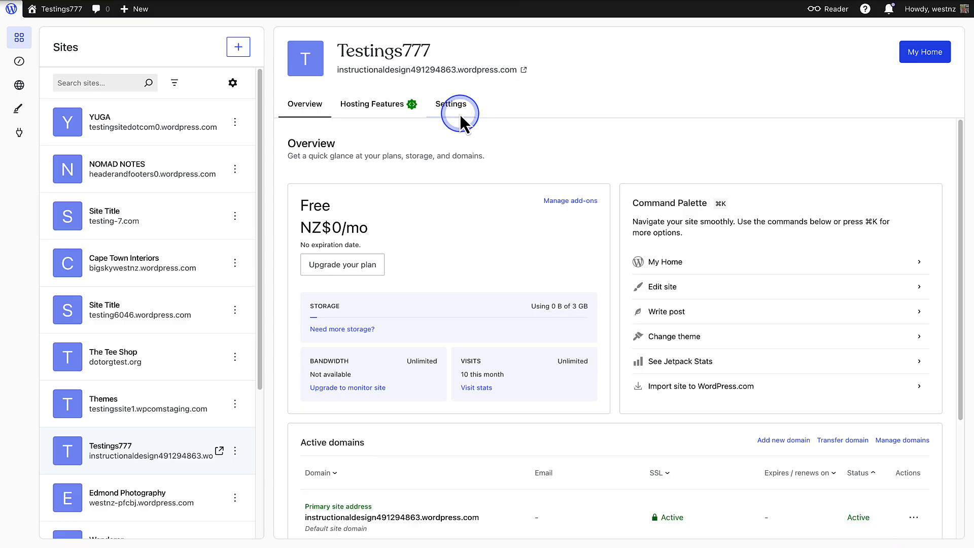
{"action": "left_click", "coordinate": [451, 104]}
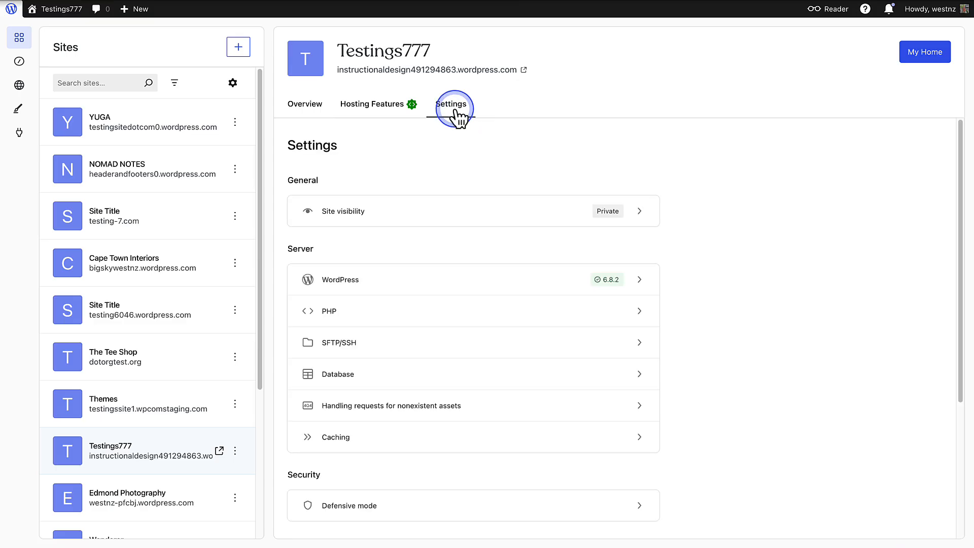
{"action": "left_click", "coordinate": [450, 104]}
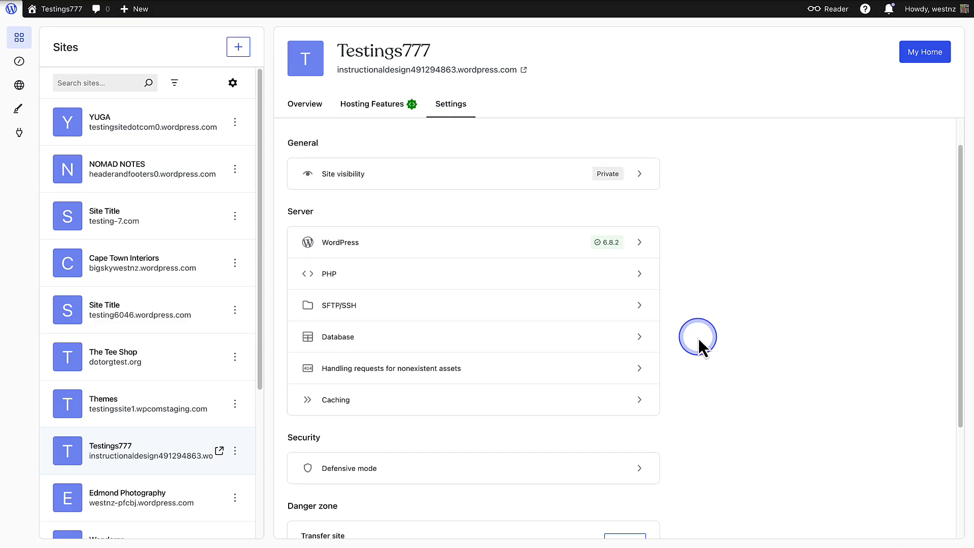
{"action": "scroll", "scroll_direction": "down", "scroll_amount": 3}
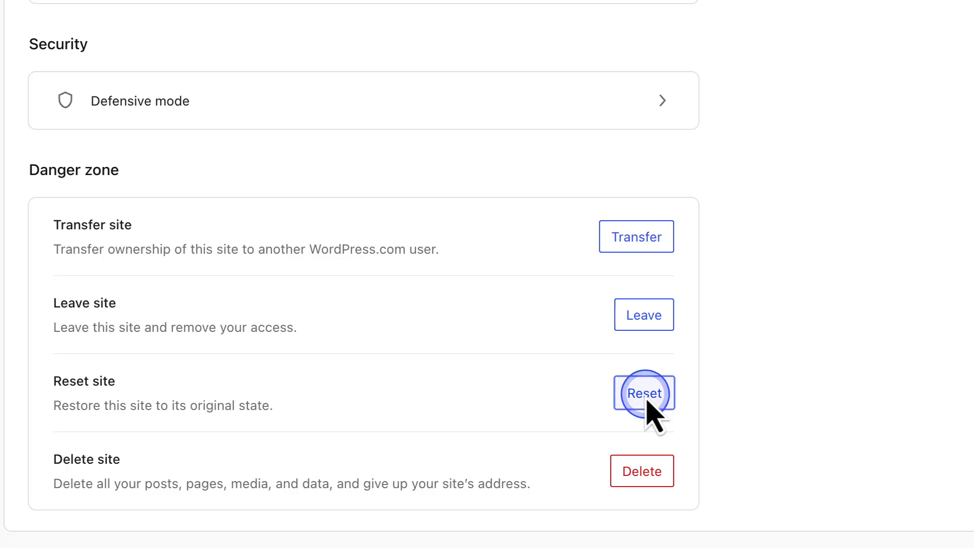
Reset the site, confirming with instructionaldesign491294863.wordpress.com in the Danger zone dialog.
{"action": "left_click", "coordinate": [644, 393]}
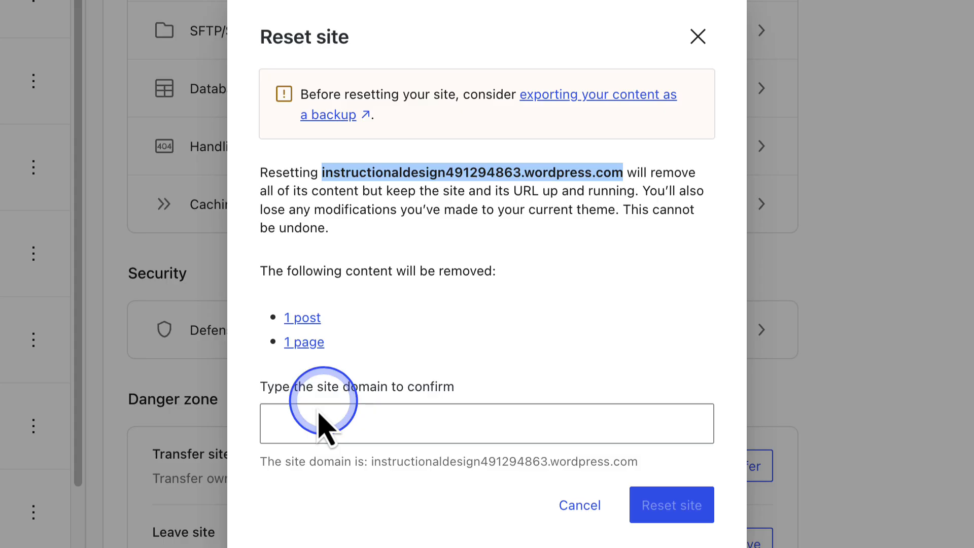
{"action": "type", "text": "instructionaldesign491294863.wordpress.com"}
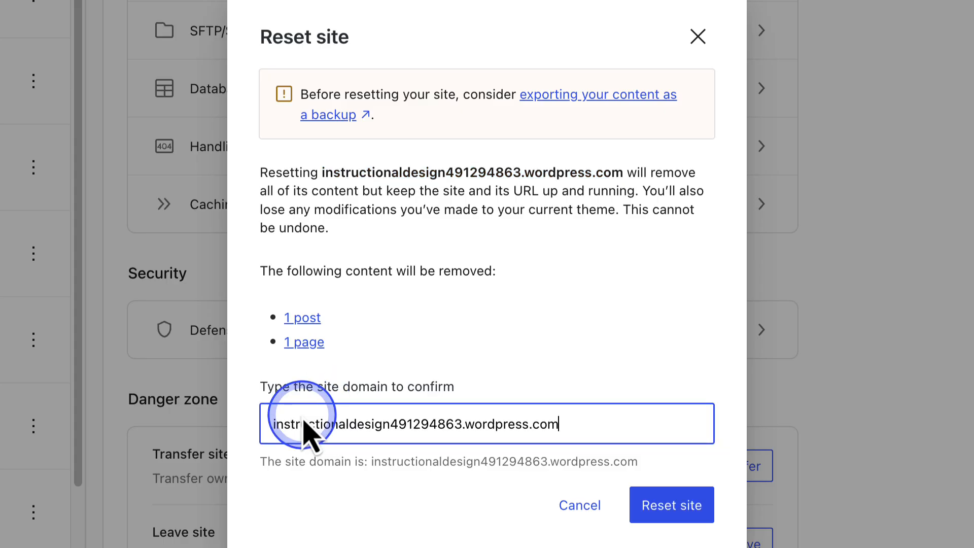
{"action": "left_click", "coordinate": [671, 505]}
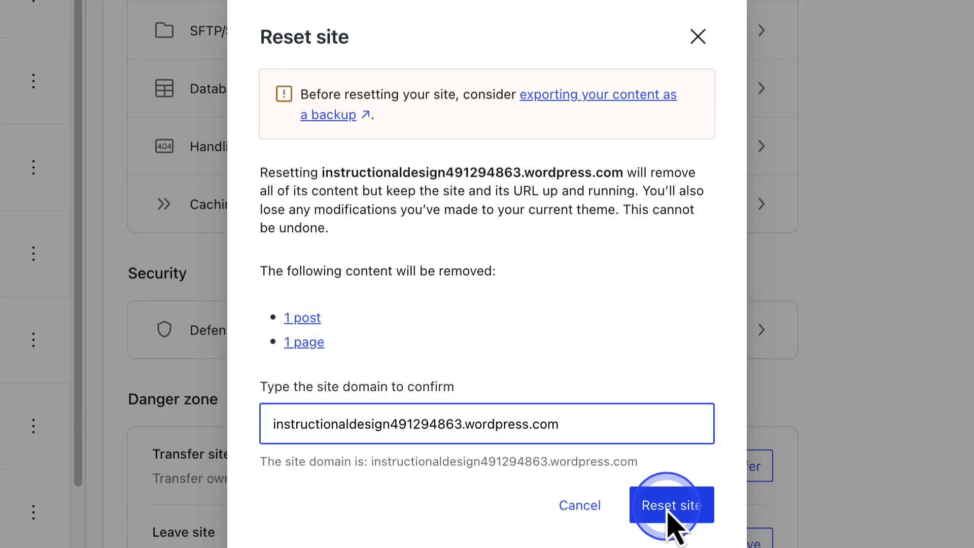
{"action": "left_click", "coordinate": [668, 506]}
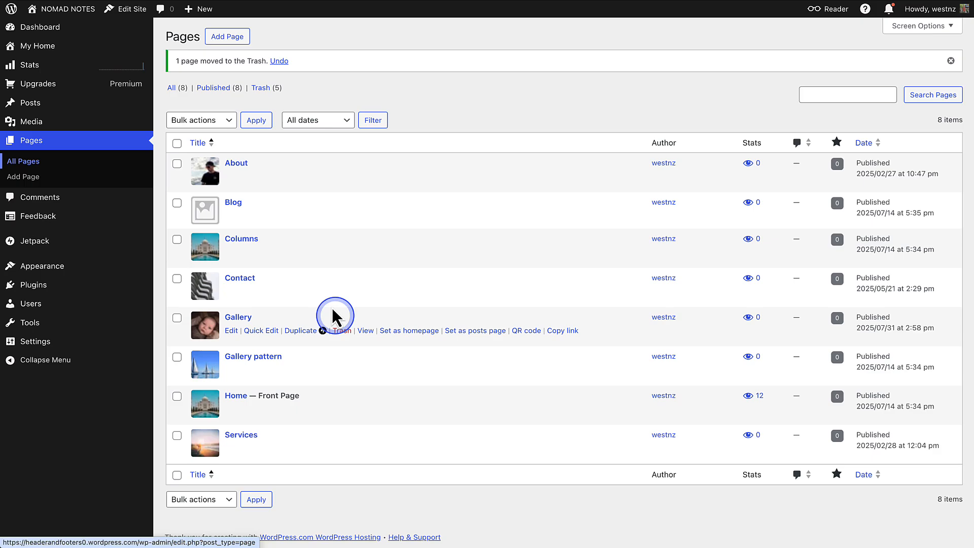
Bulk-move the Columns and Gallery pattern pages to Trash via Move to Trash action.
{"action": "left_click", "coordinate": [201, 120]}
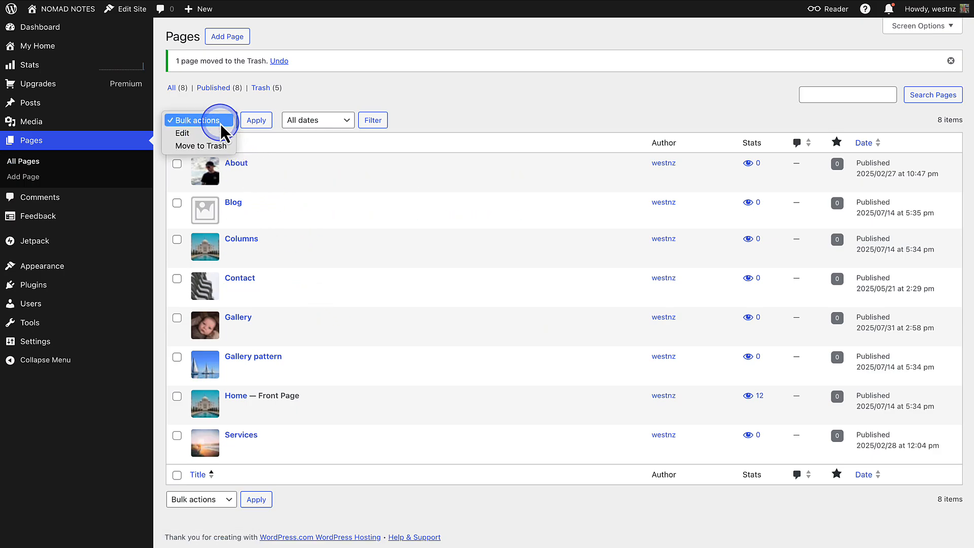
{"action": "left_click", "coordinate": [206, 147]}
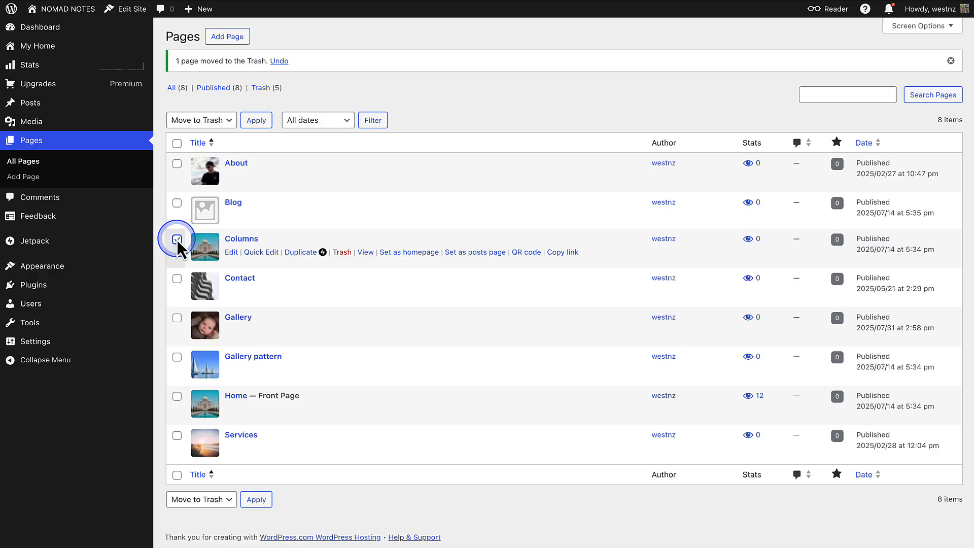
{"action": "left_click", "coordinate": [177, 357]}
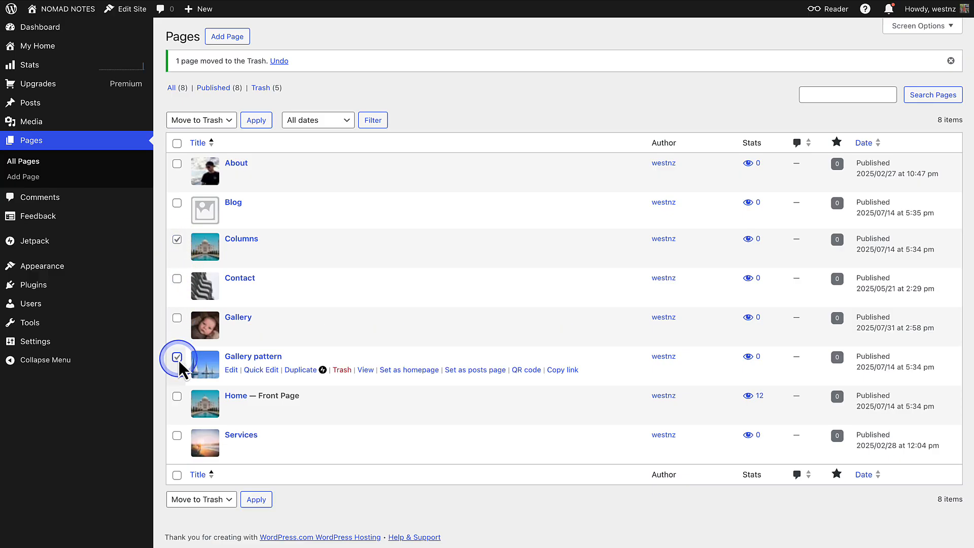
{"action": "mouse_move", "coordinate": [257, 120]}
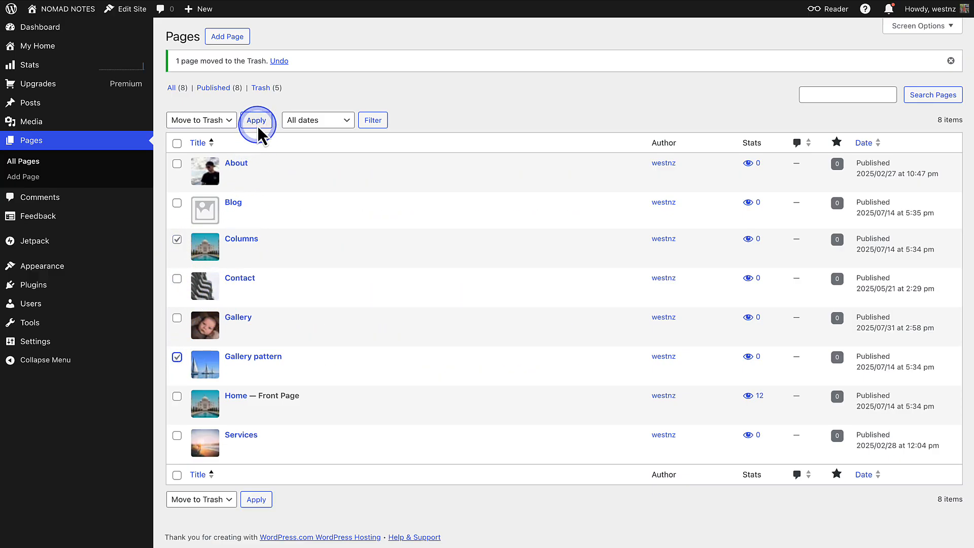
{"action": "left_click", "coordinate": [257, 119]}
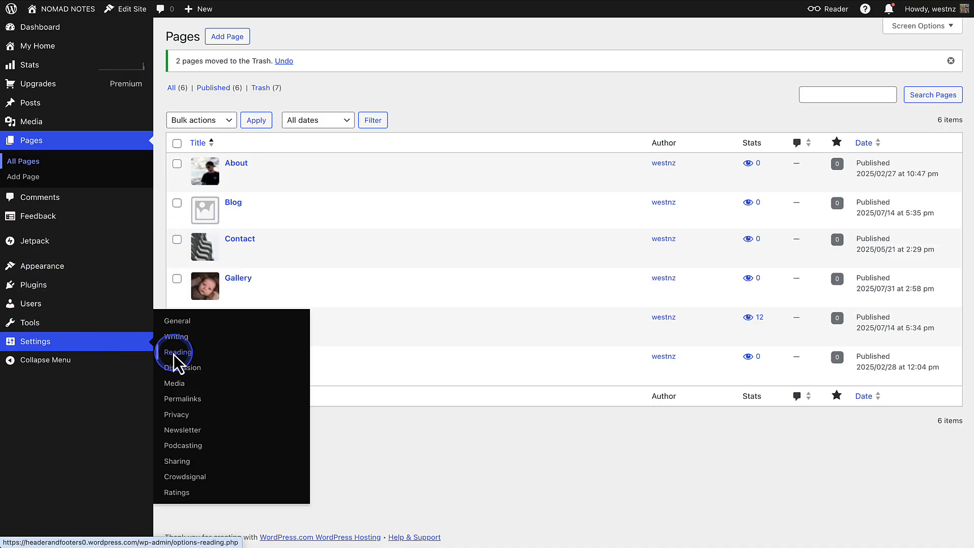
Set Site visibility to Private in Reading settings and save the change.
{"action": "left_click", "coordinate": [177, 352]}
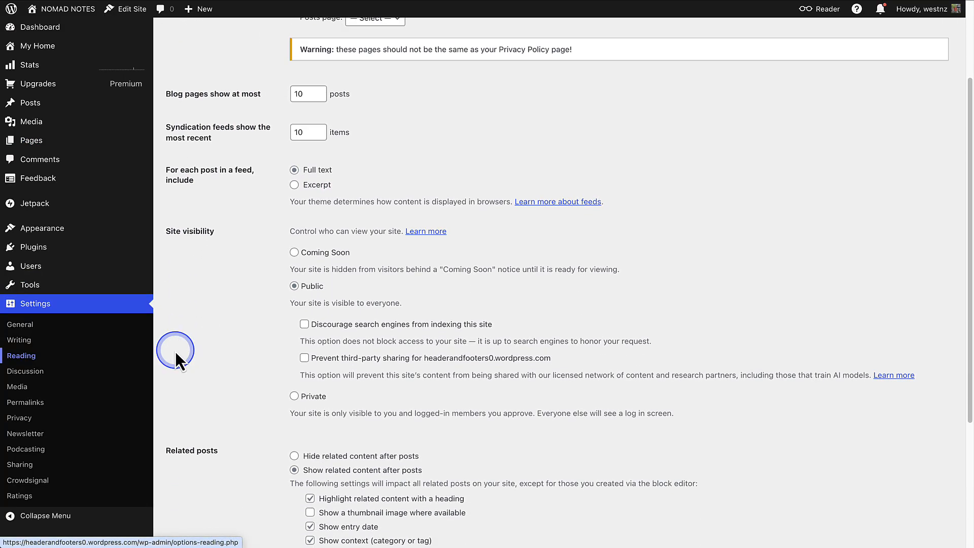
{"action": "mouse_move", "coordinate": [281, 381]}
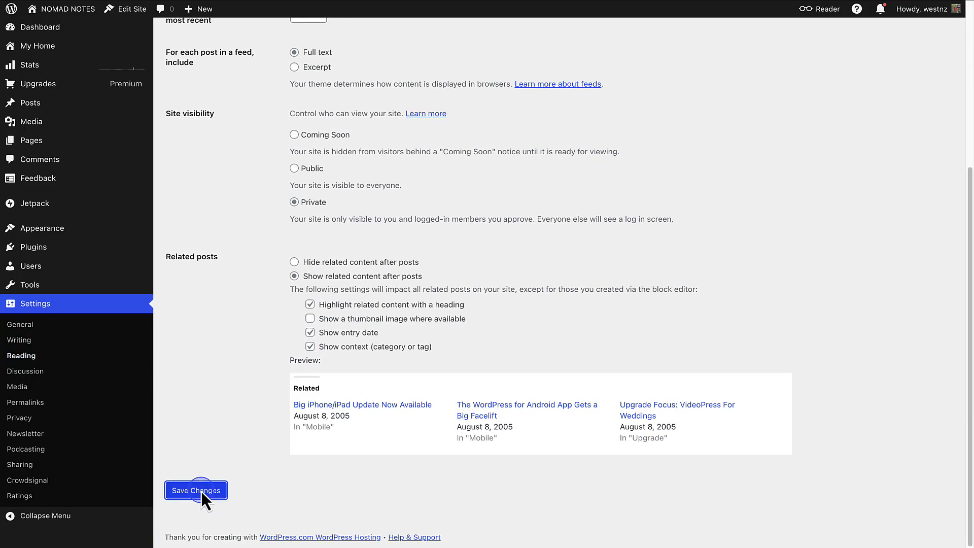
{"action": "left_click", "coordinate": [196, 491]}
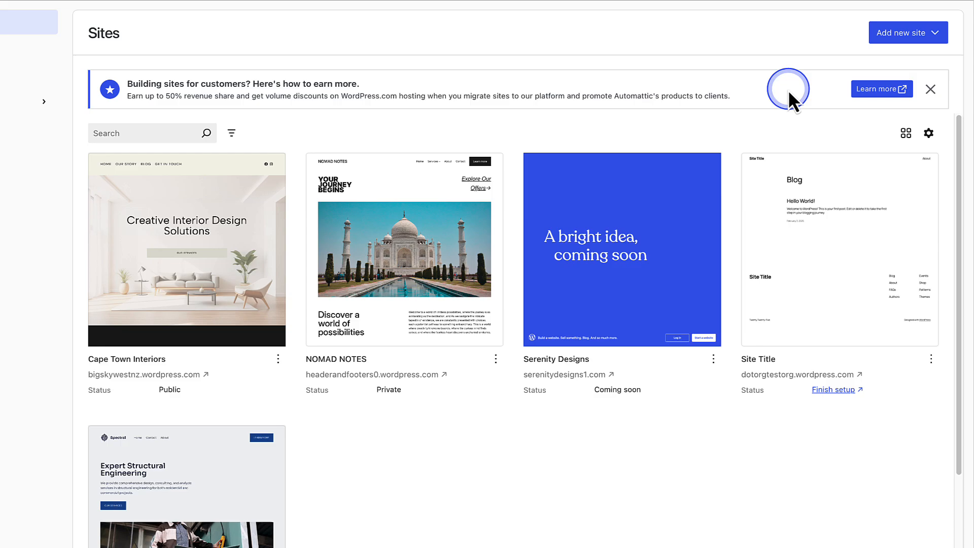
Add a new WordPress.com-hosted site, reaching the Choose your domains step.
{"action": "left_click", "coordinate": [907, 33]}
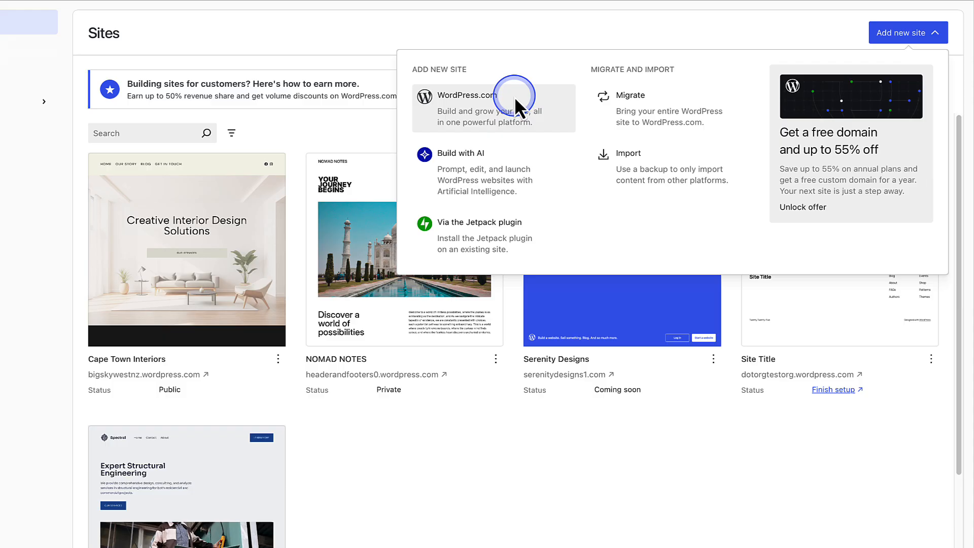
{"action": "left_click", "coordinate": [467, 95]}
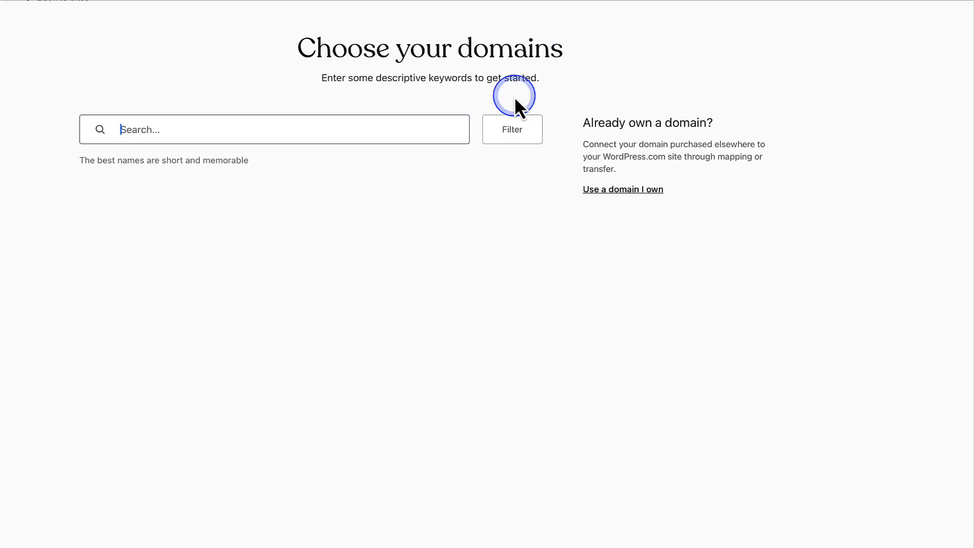